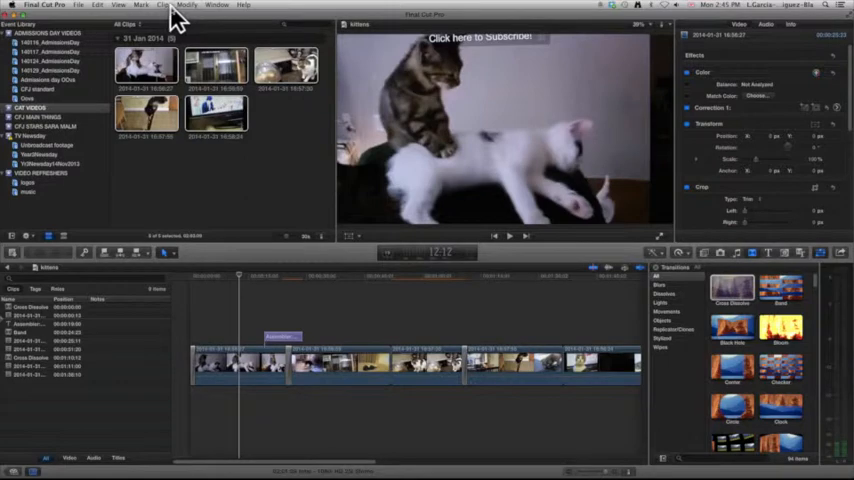
mouse_move(136, 12)
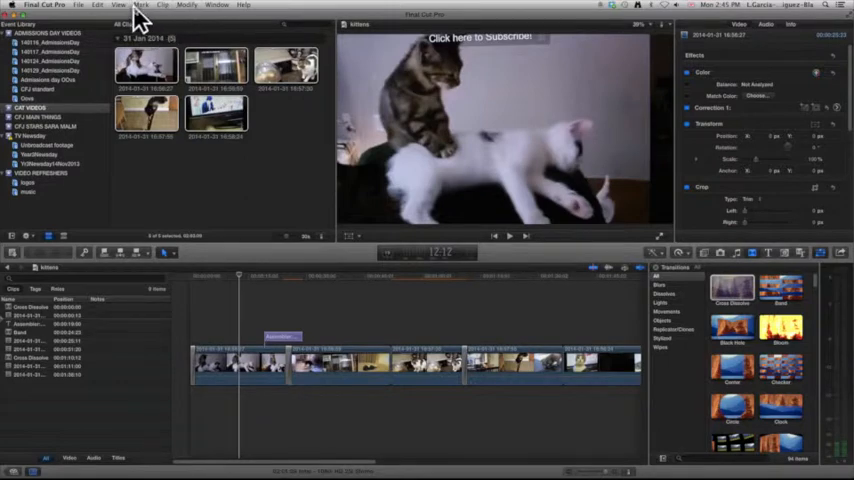
Show the Edit menu's list of commands such as undo, paste and blade
left_click(118, 8)
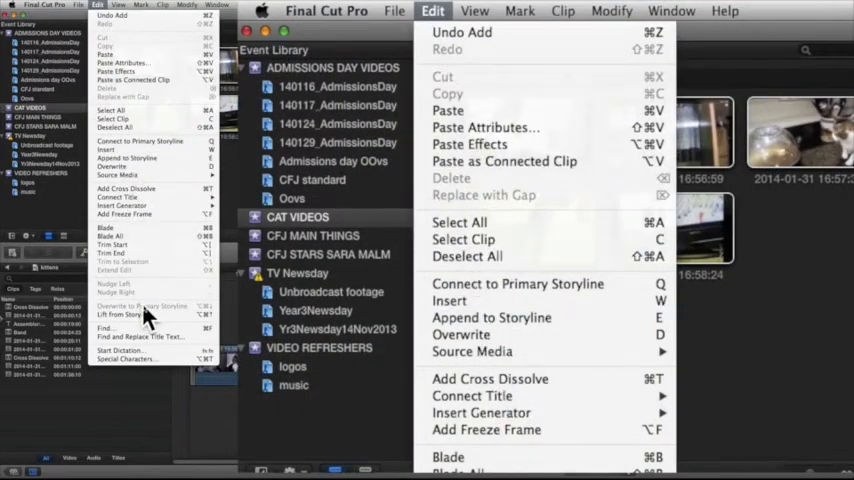
mouse_move(770, 320)
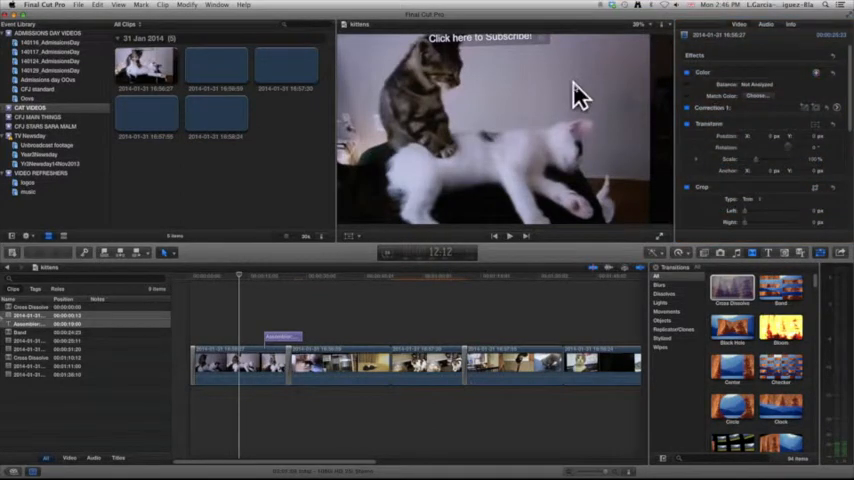
Select the cat-and-bowl clip so its audio settings appear in the Inspector
left_click(288, 68)
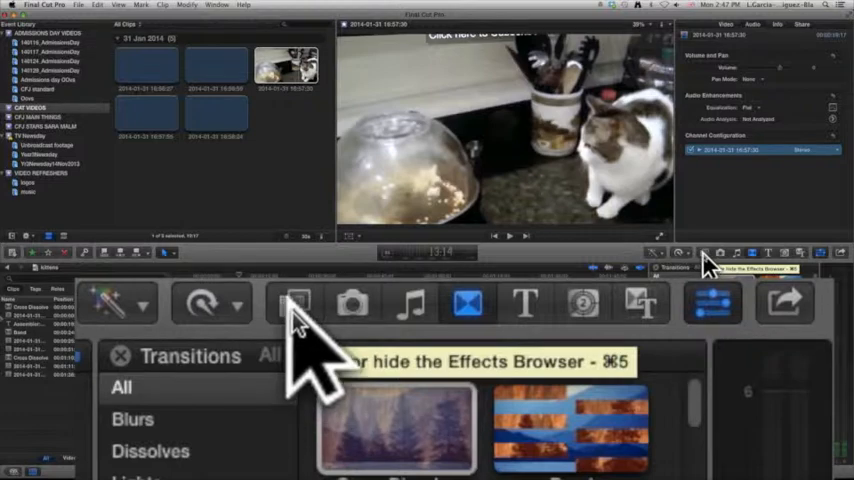
Replace the Transitions browser with the video and audio Effects browser
left_click(294, 304)
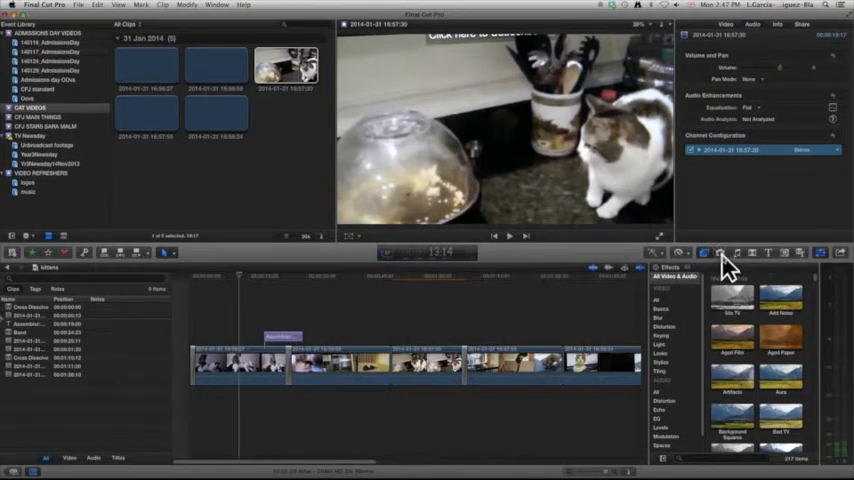
mouse_move(804, 262)
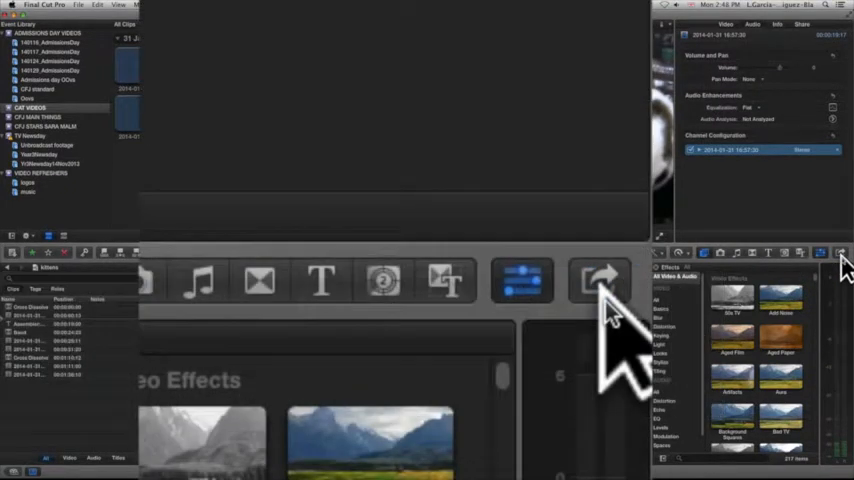
mouse_move(610, 290)
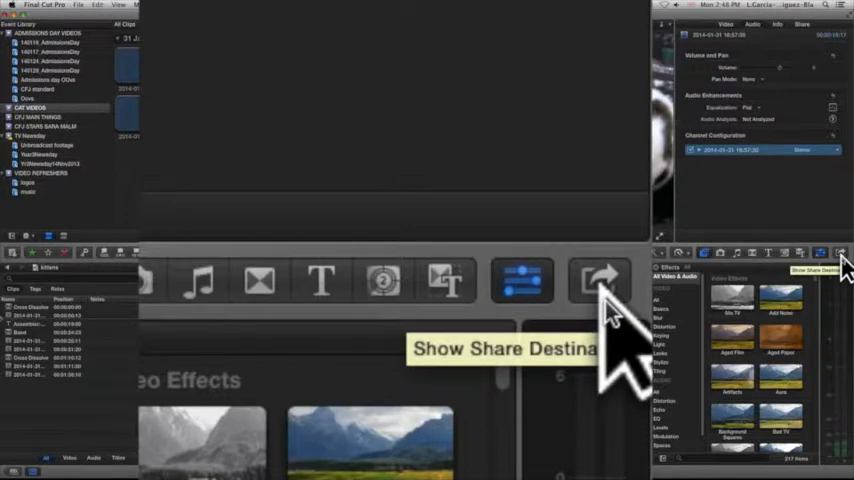
left_click(600, 282)
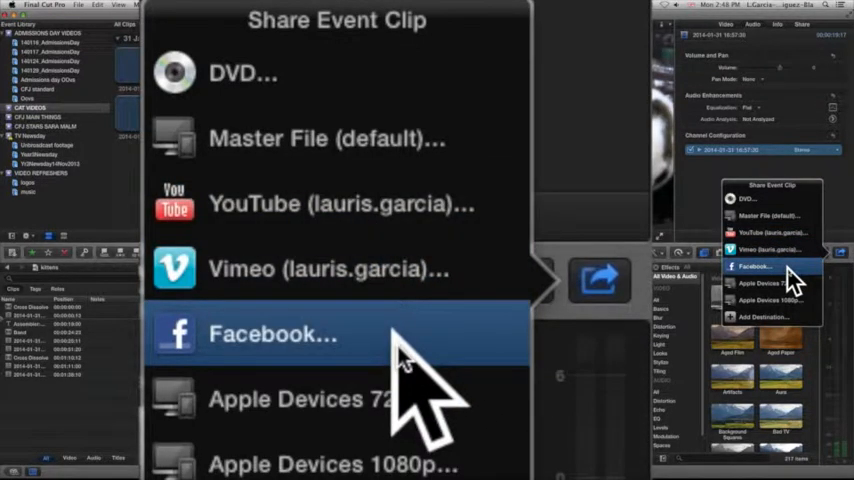
mouse_move(596, 230)
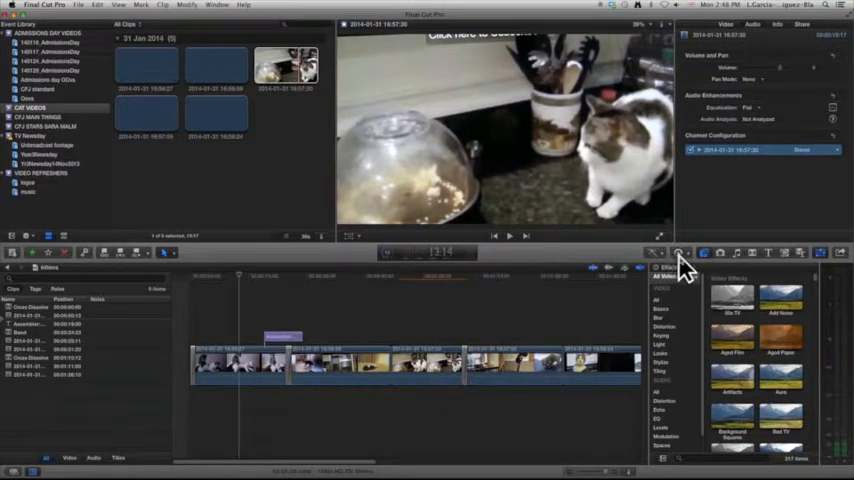
left_click(350, 22)
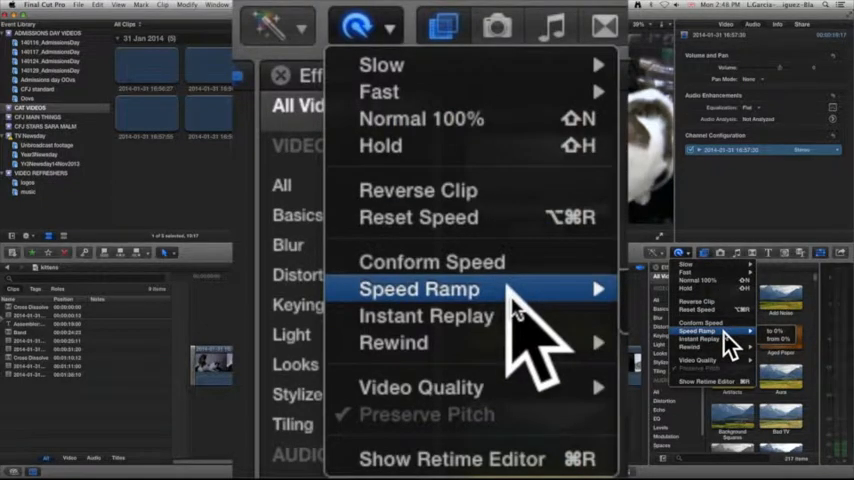
mouse_move(420, 118)
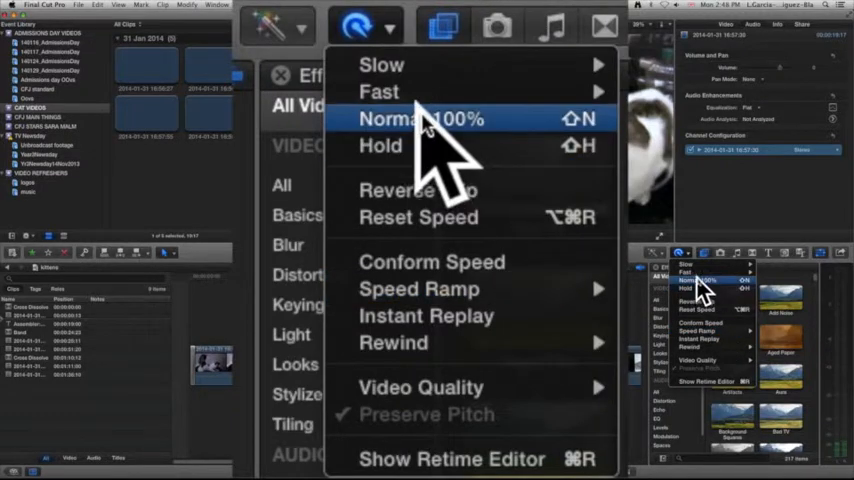
mouse_move(378, 92)
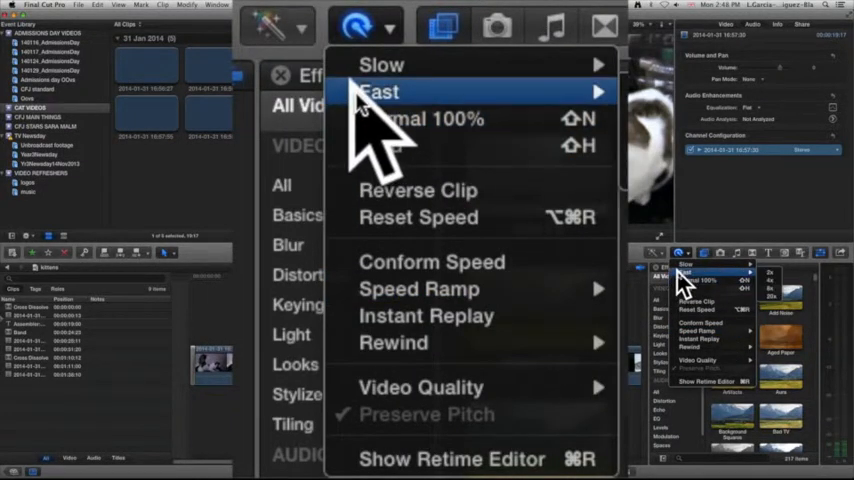
left_click(288, 28)
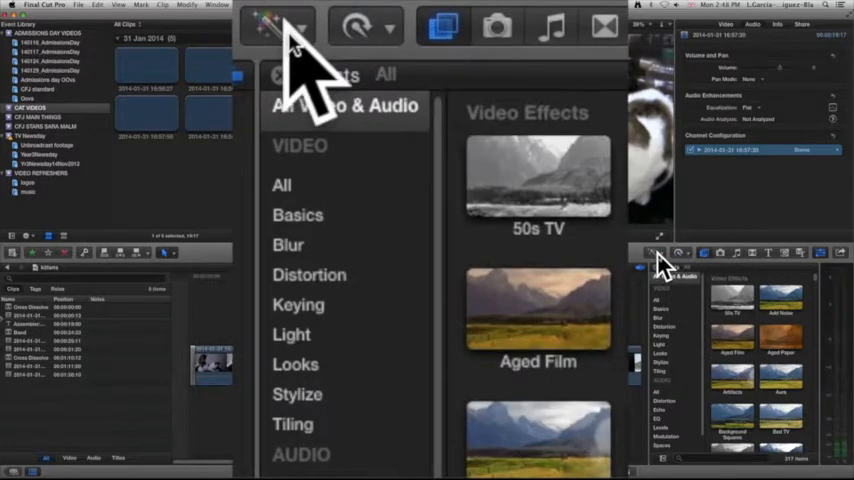
left_click(280, 20)
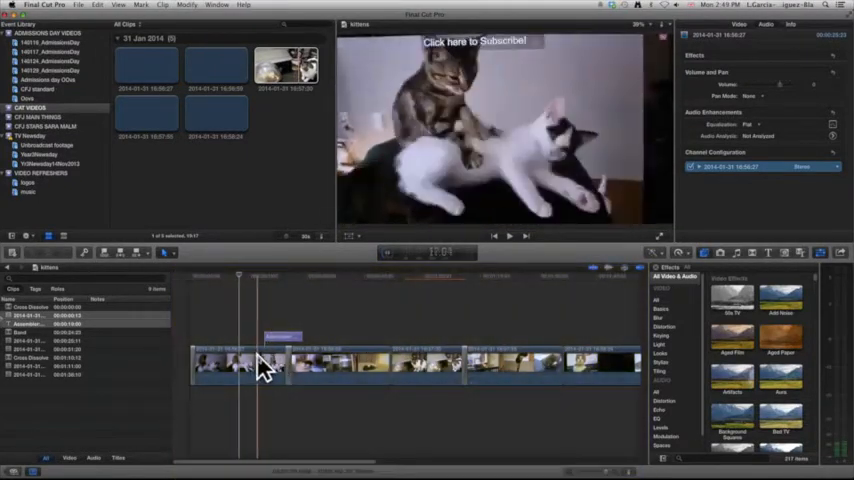
Select the clip near the start of the timeline to load it in the Viewer
left_click(460, 290)
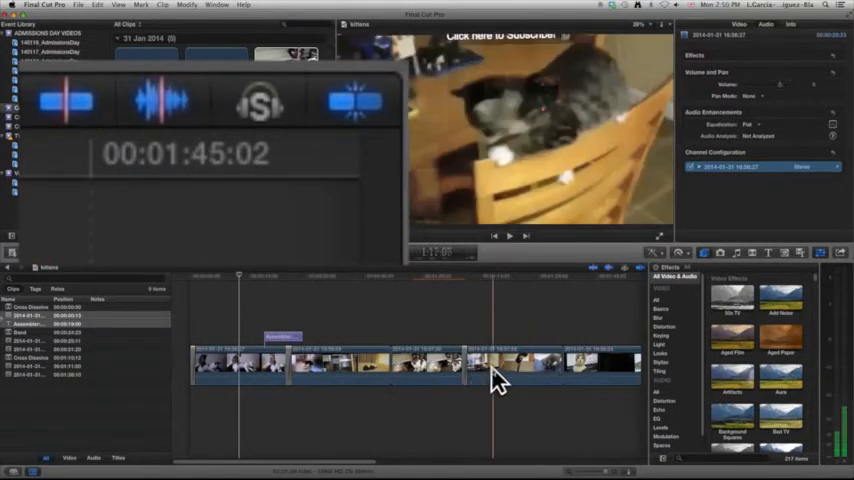
left_click(440, 390)
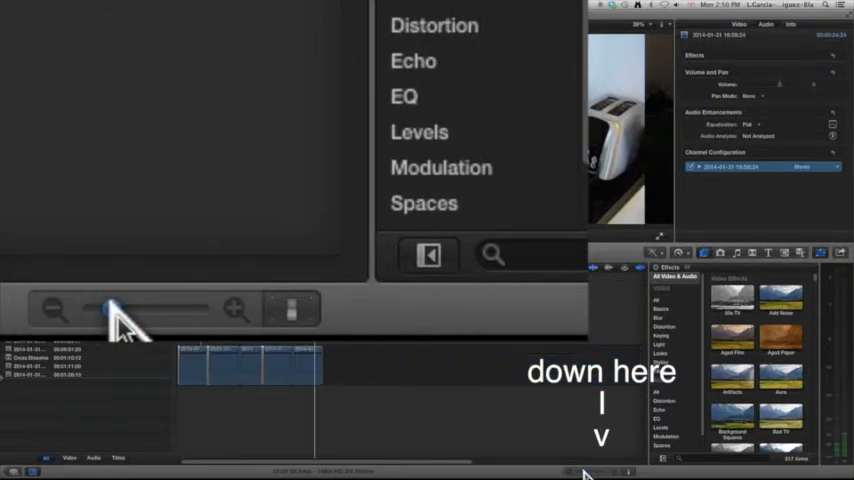
Zoom the timeline in until clip thumbnails spread out, then show the Clip Appearance options
left_click_drag(110, 308, 138, 308)
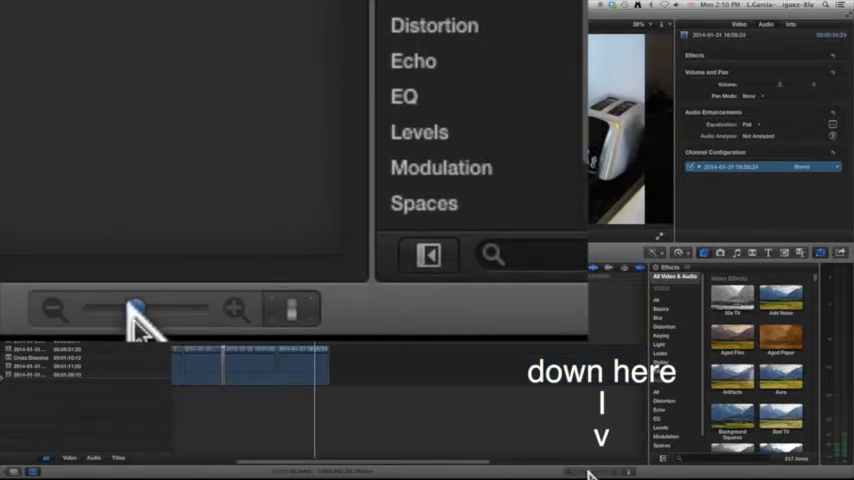
left_click_drag(136, 308, 160, 308)
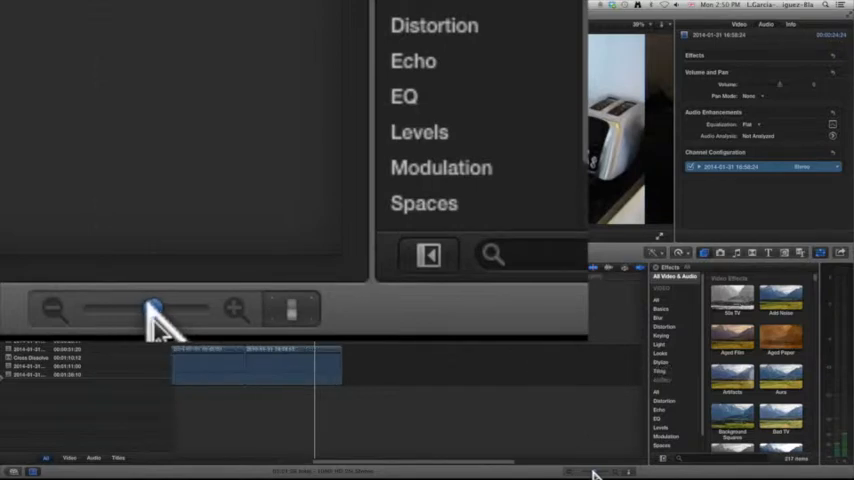
left_click_drag(150, 308, 184, 308)
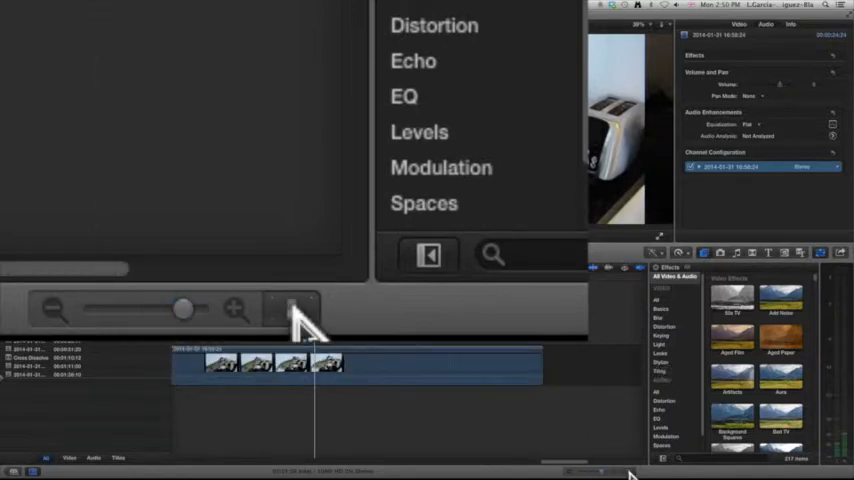
left_click(290, 308)
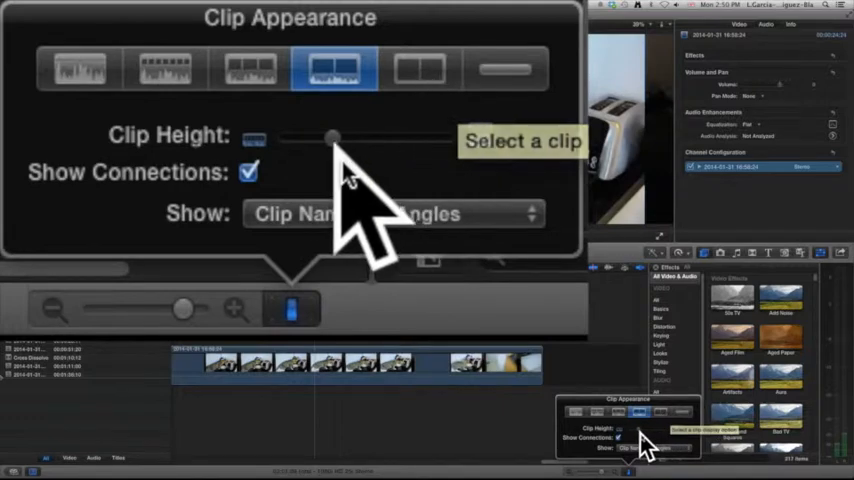
mouse_move(390, 160)
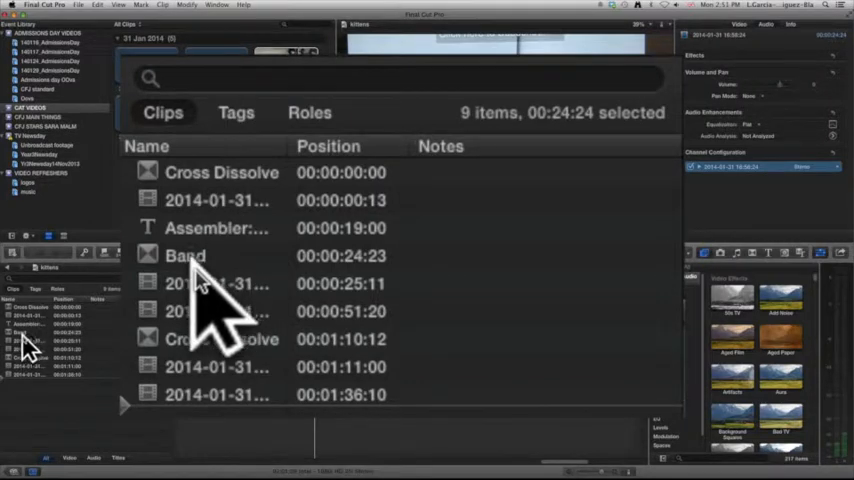
Select the Band clip in the Timeline Index's clip list
left_click(184, 256)
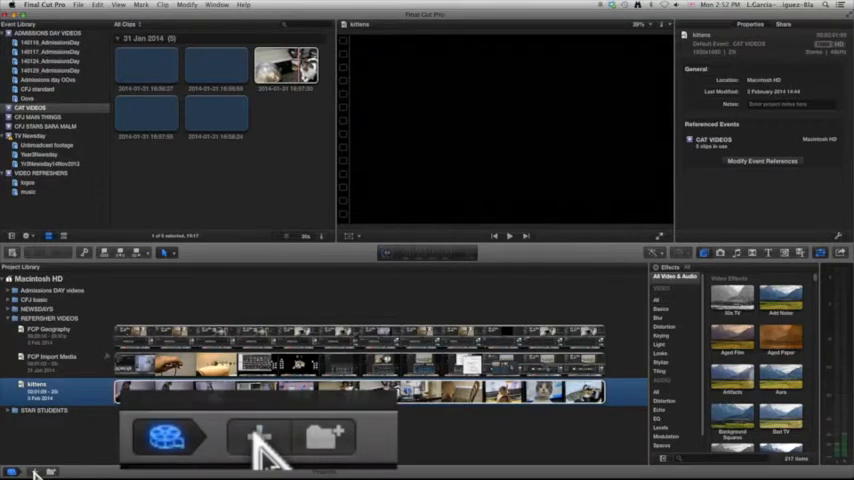
Start a new project in the CAT VIDEOS event and begin naming it 'cats are cool'
left_click(260, 440)
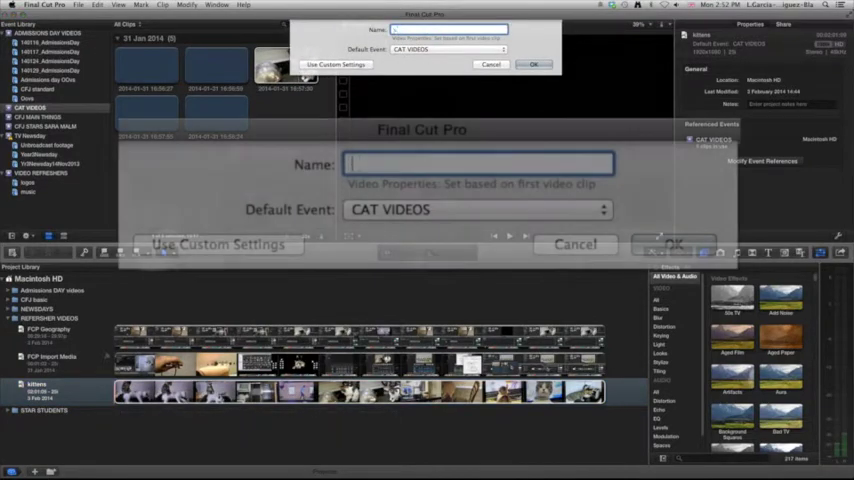
type("cats are cool")
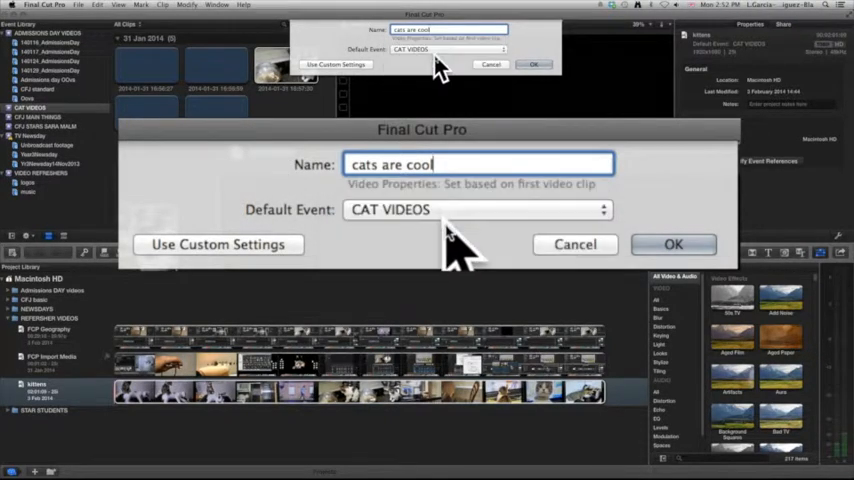
mouse_move(424, 250)
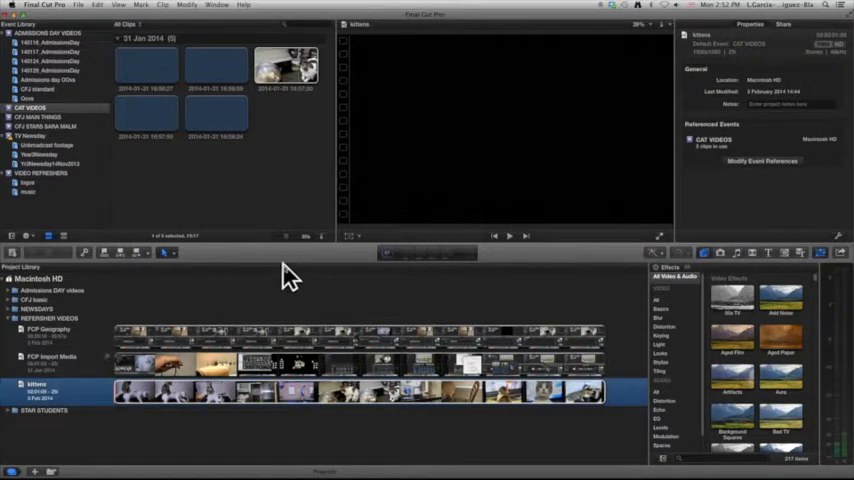
mouse_move(124, 284)
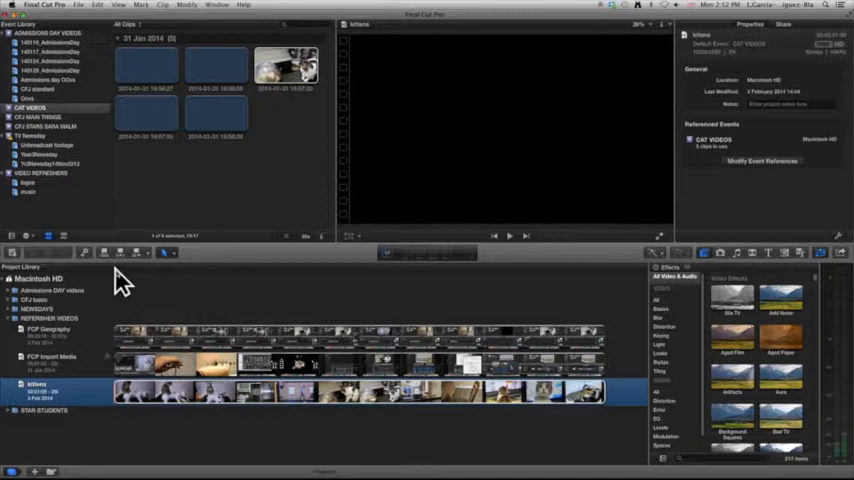
left_click(216, 6)
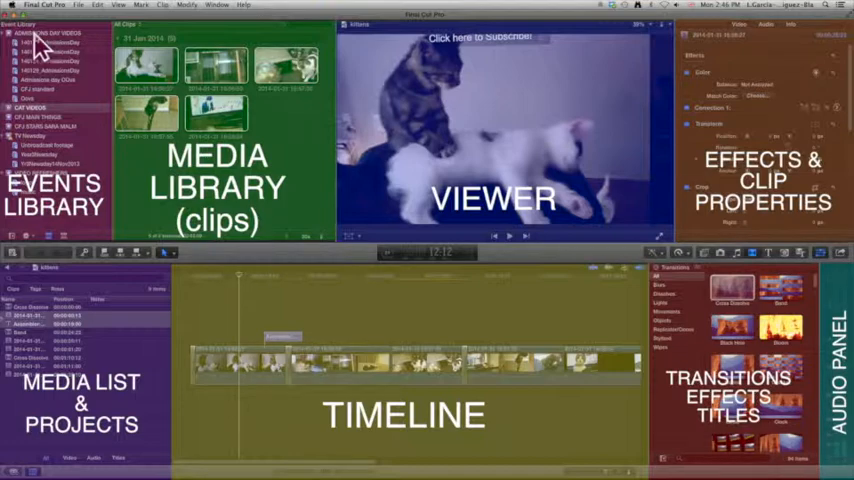
Show the clips of the topmost event in the Event Library
left_click(50, 36)
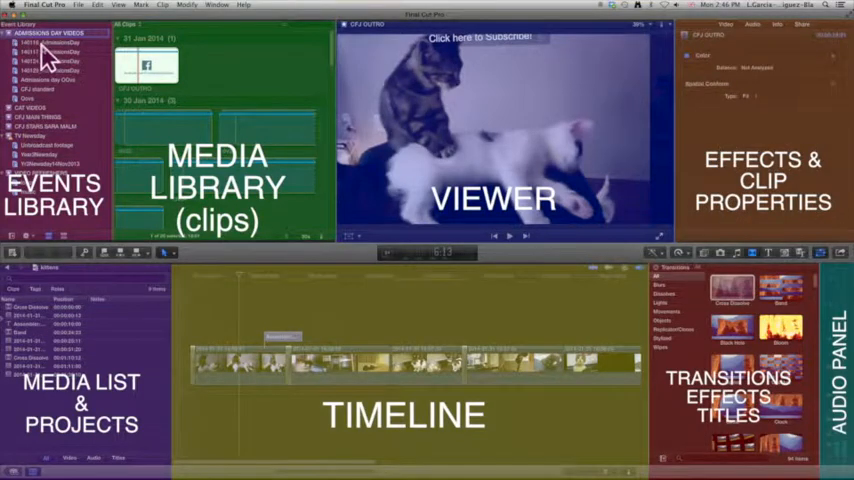